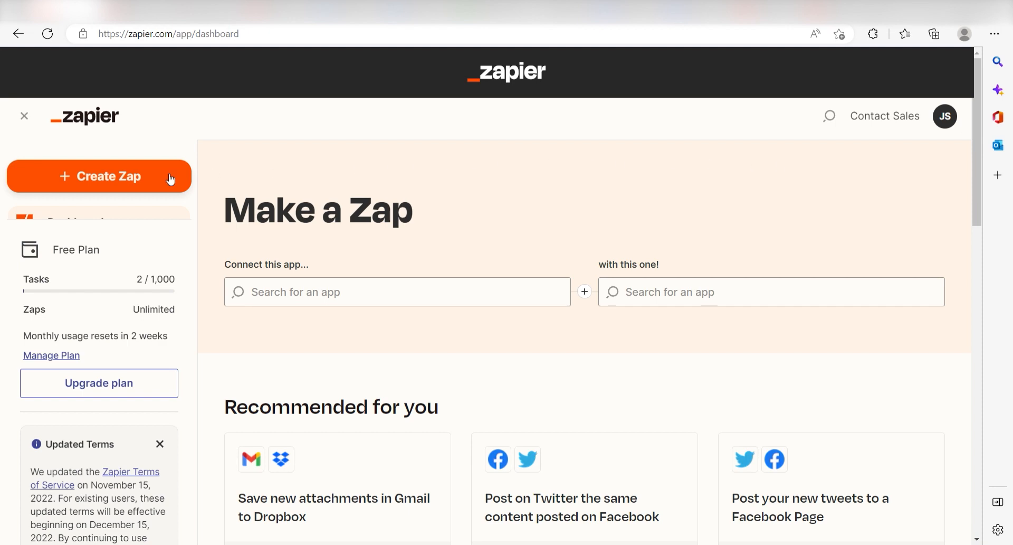
Step: Create a new Zap with a Google Docs 'New Document' trigger
click(99, 176)
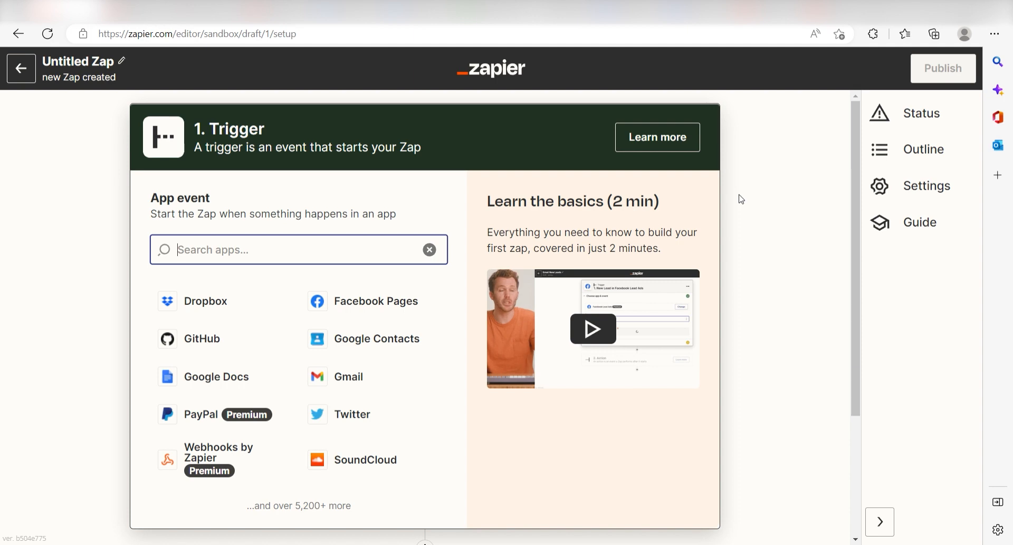
text(google docs)
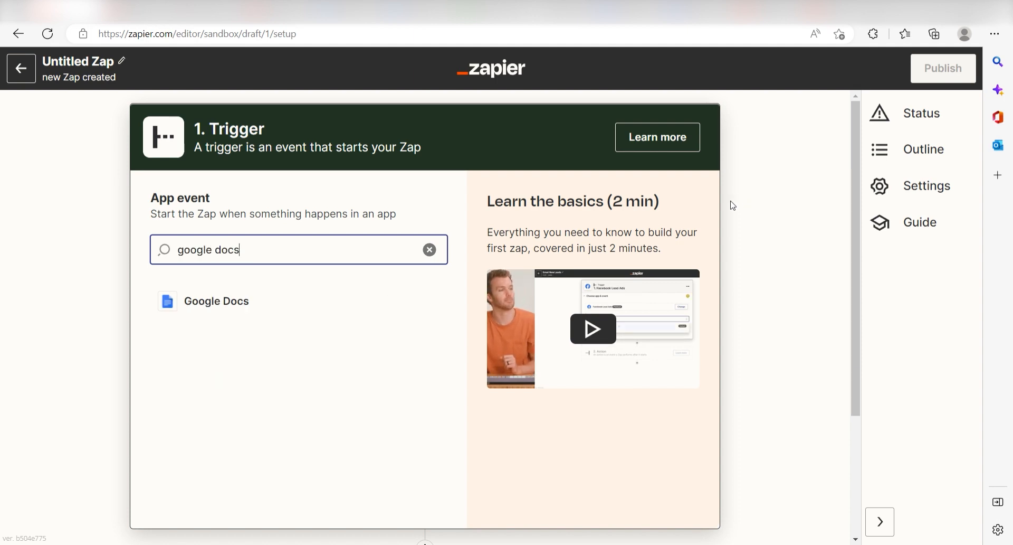
click(216, 300)
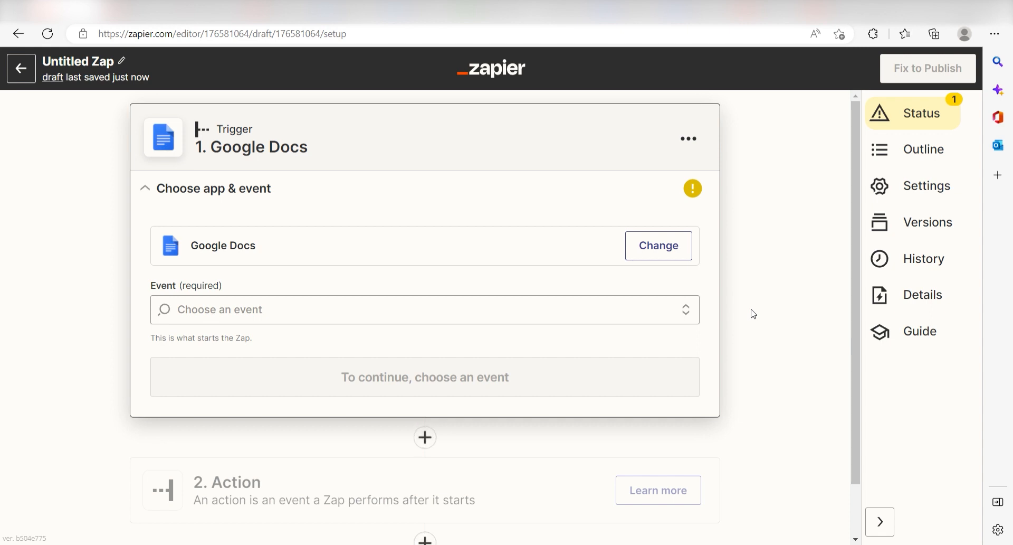
mouse_move(757, 316)
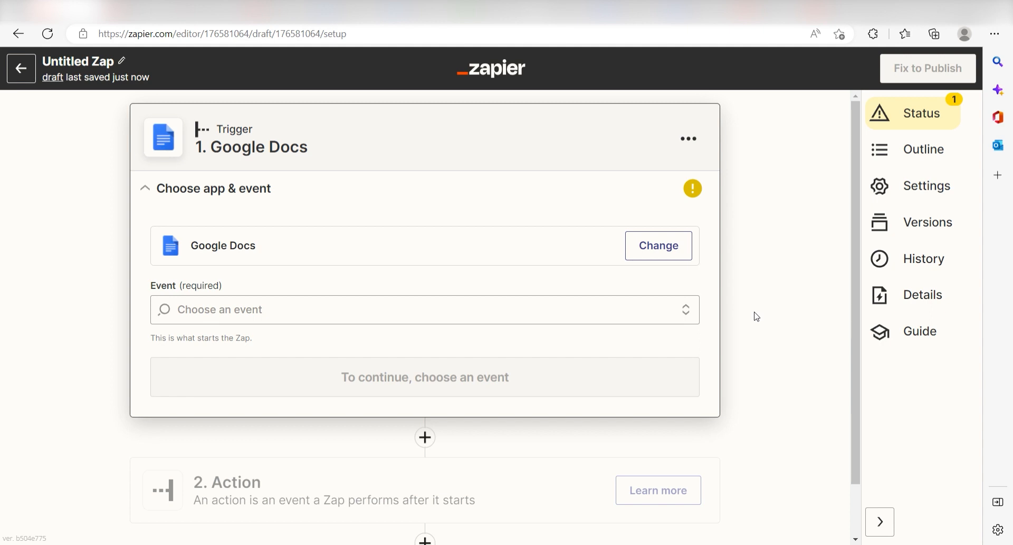
mouse_move(775, 318)
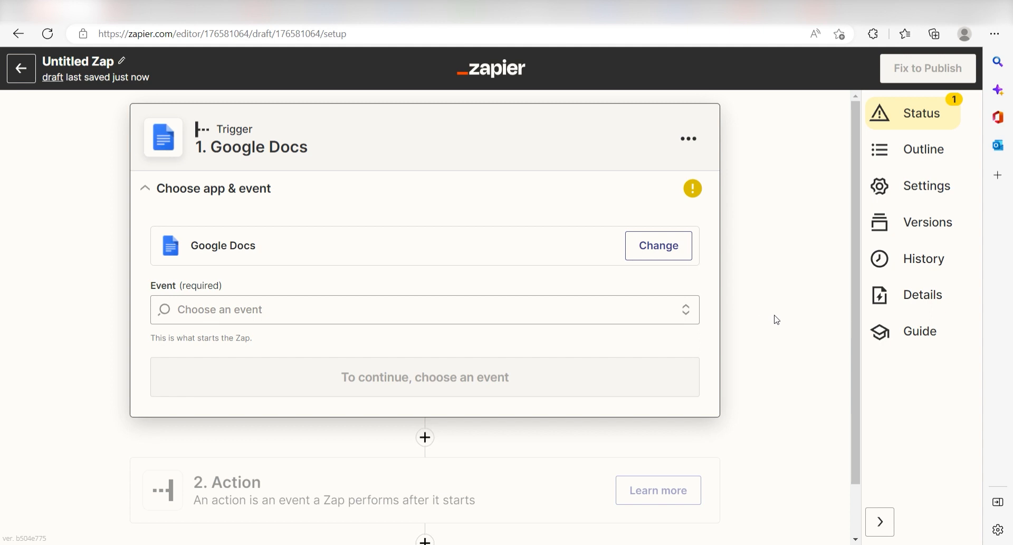
click(425, 309)
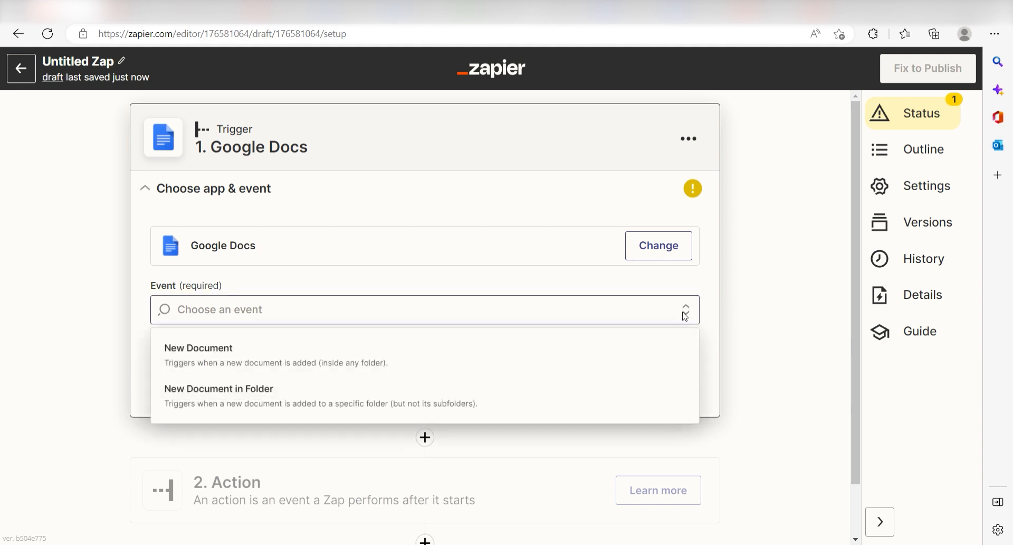
click(198, 348)
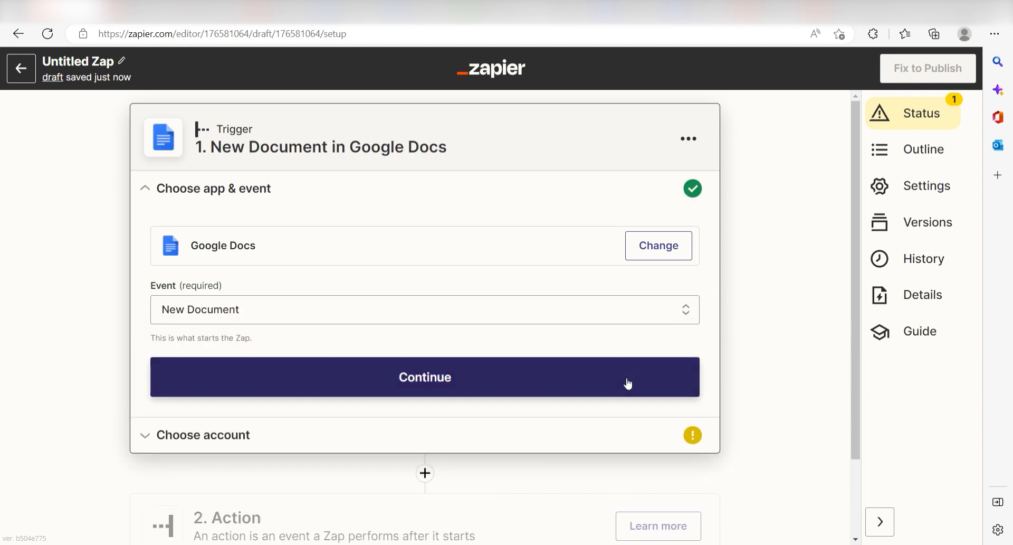
click(424, 376)
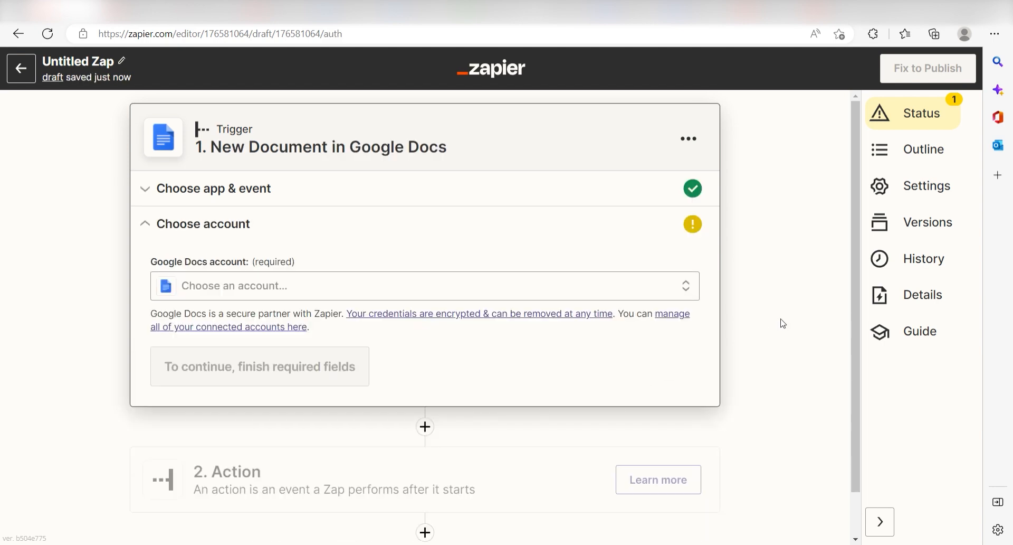
Step: Connect the Google Docs #3 account and test the trigger to fetch sample New Document A
click(423, 286)
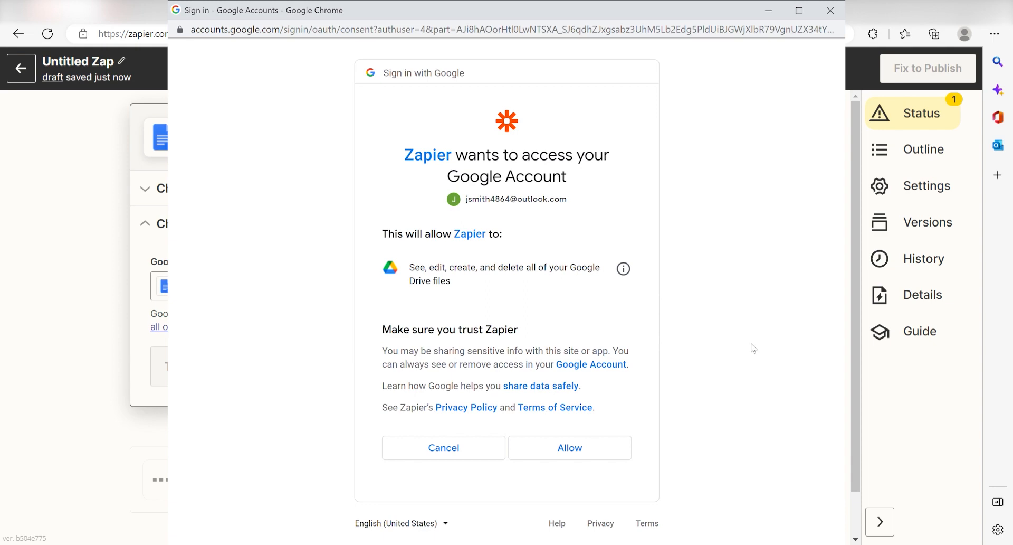
mouse_move(798, 335)
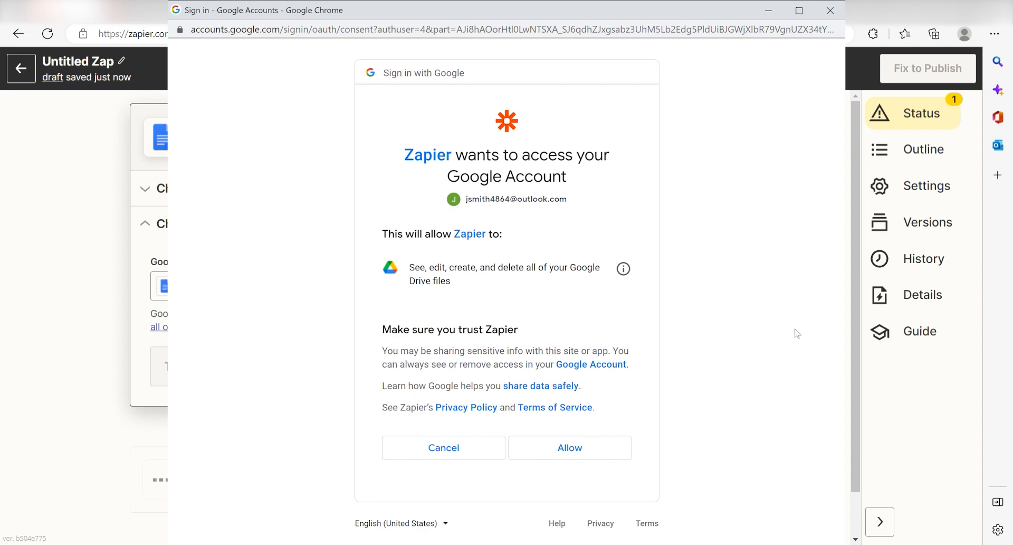
click(569, 447)
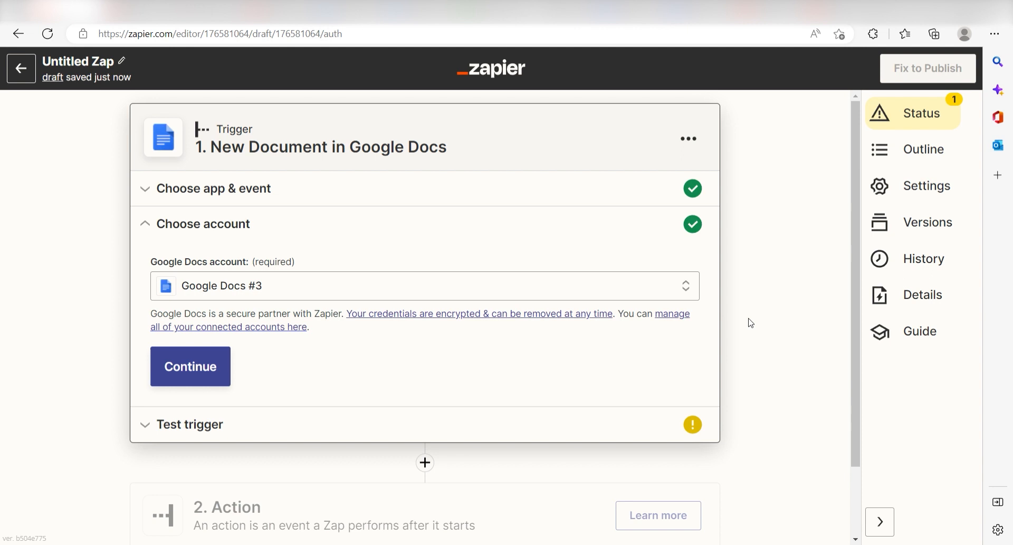
click(190, 367)
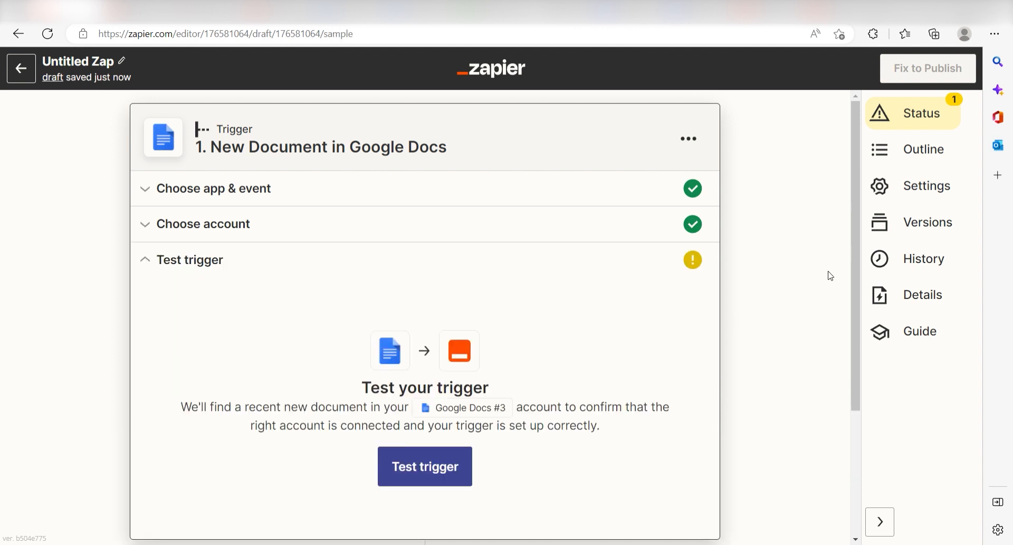
mouse_move(636, 388)
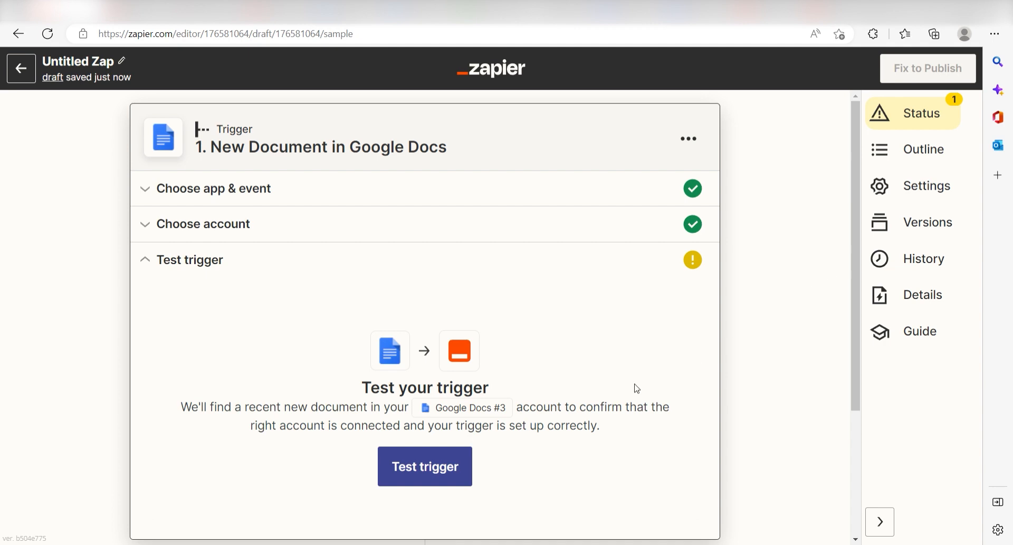
click(424, 465)
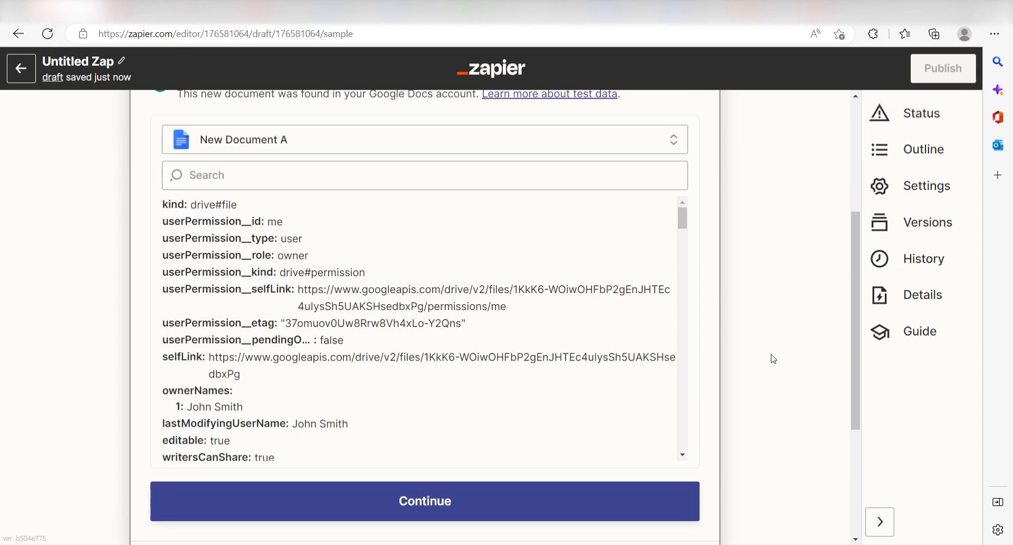
scroll(down, 3)
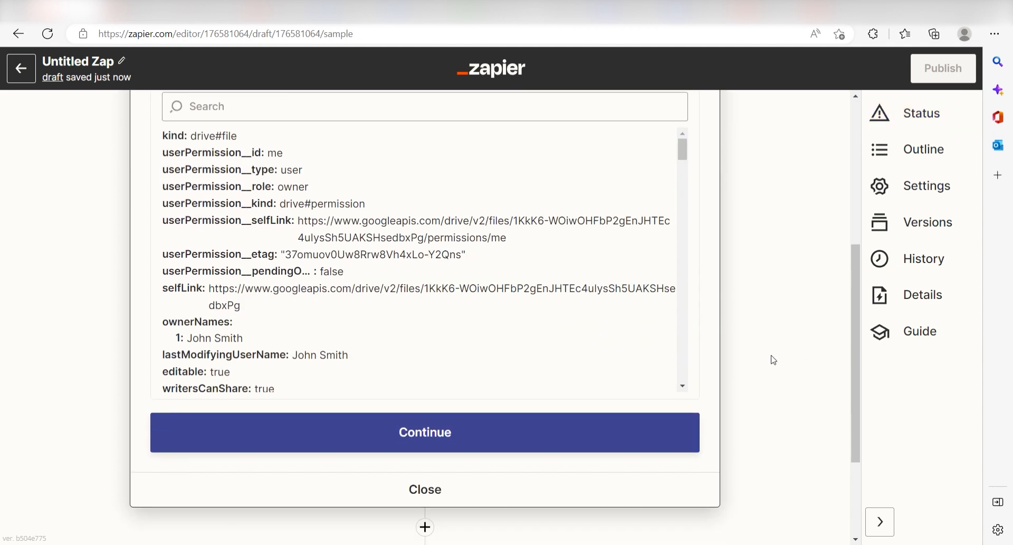
Step: Add a Google Slides action with the 'Create Presentation From Template' event
click(424, 432)
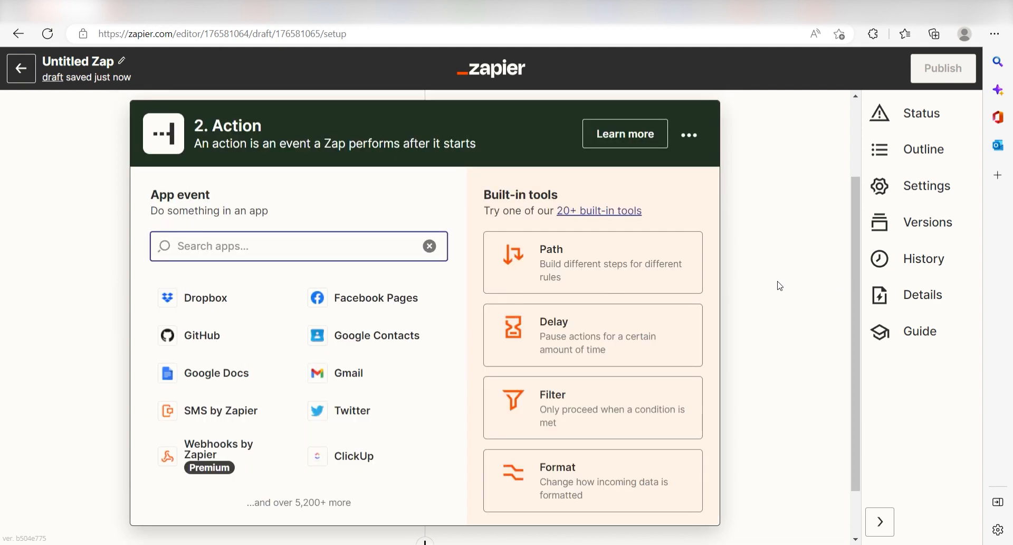
text(google slides)
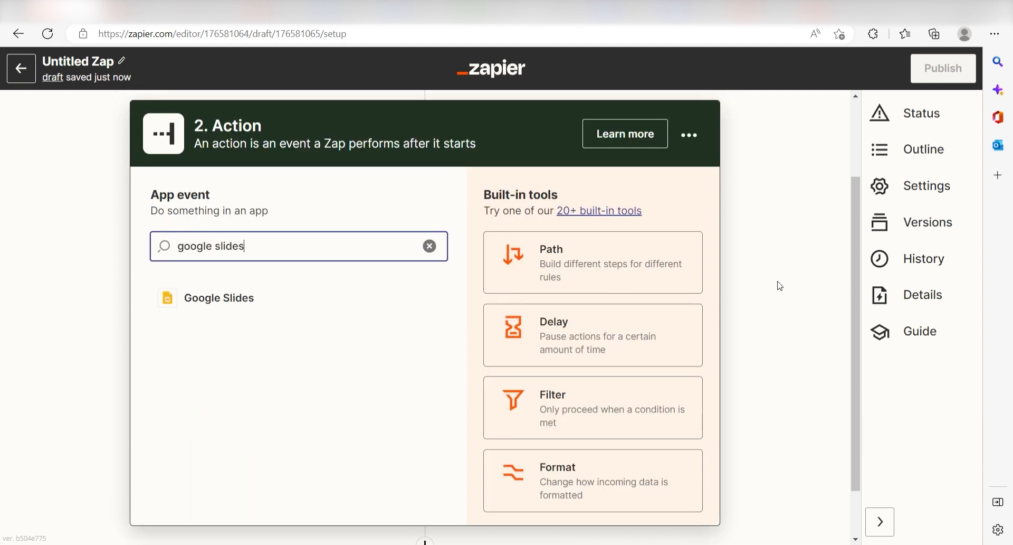
click(219, 297)
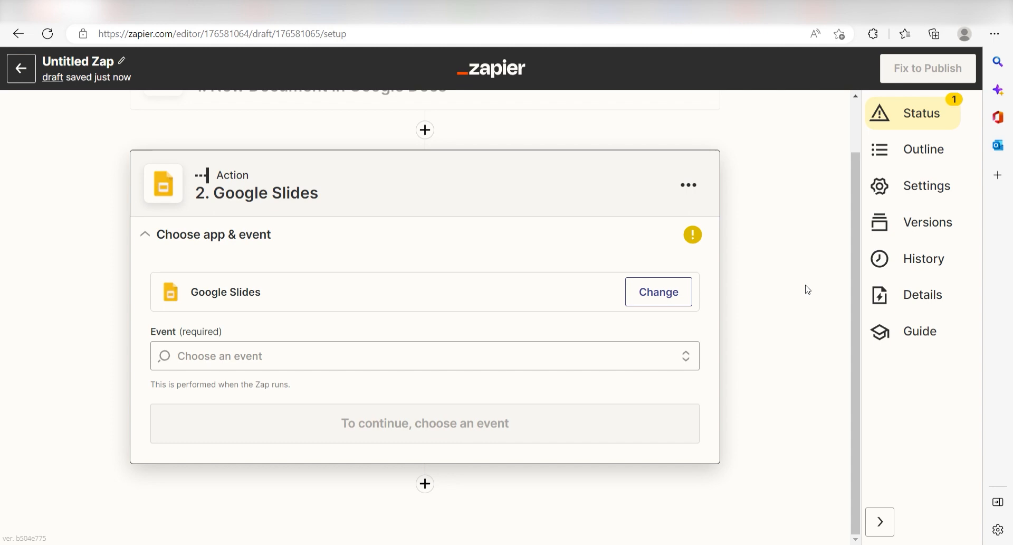
click(425, 355)
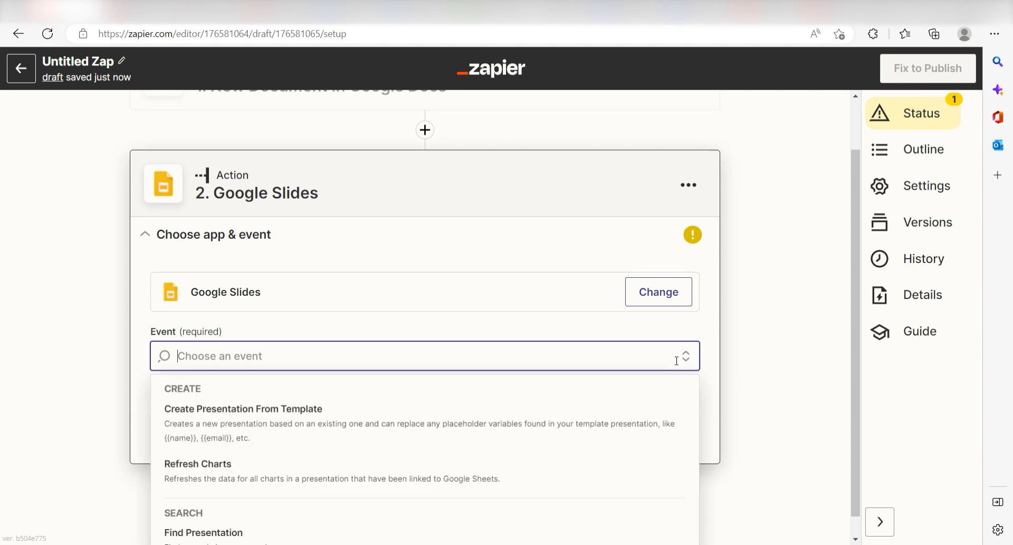
click(243, 409)
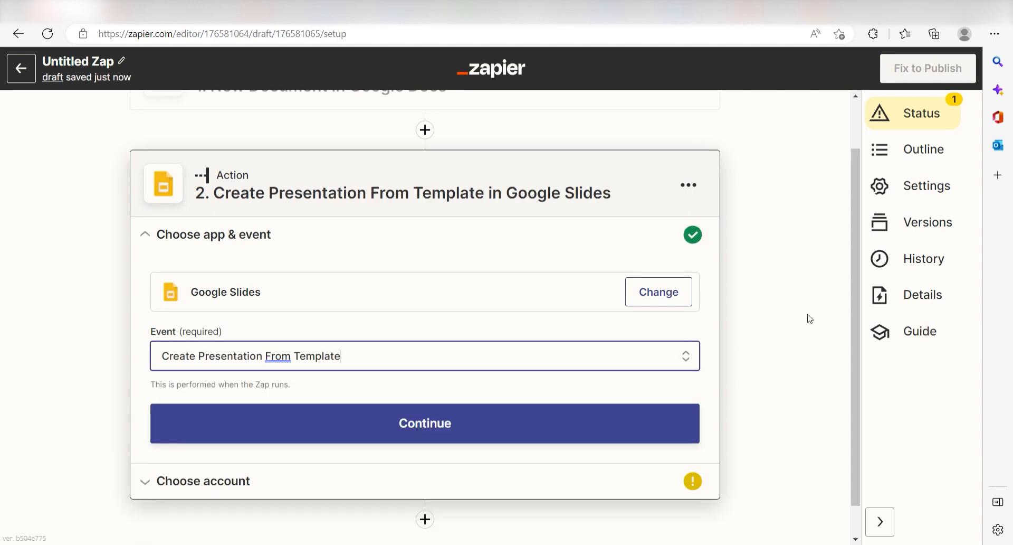
click(425, 423)
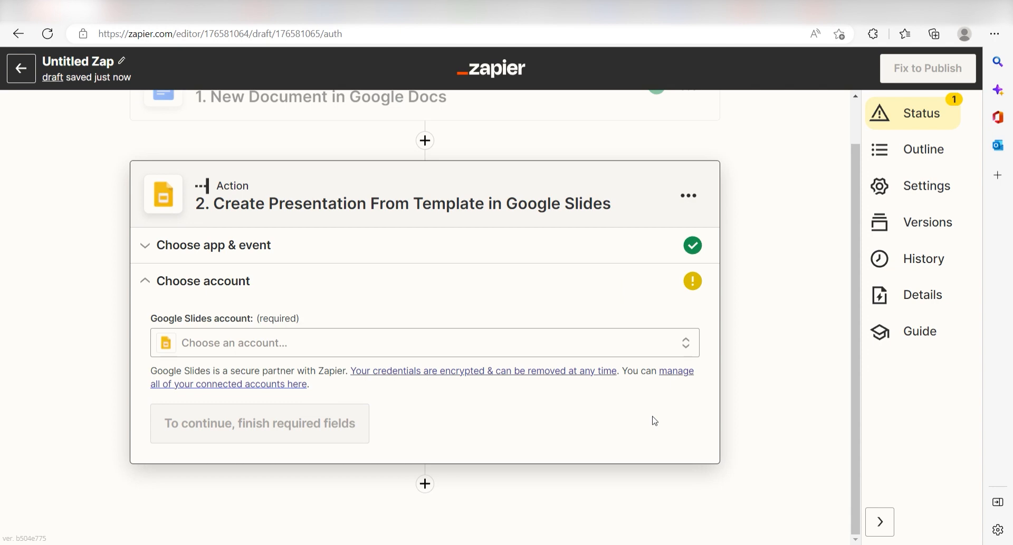
Step: Connect and authorize a Google Slides account for the action
click(424, 343)
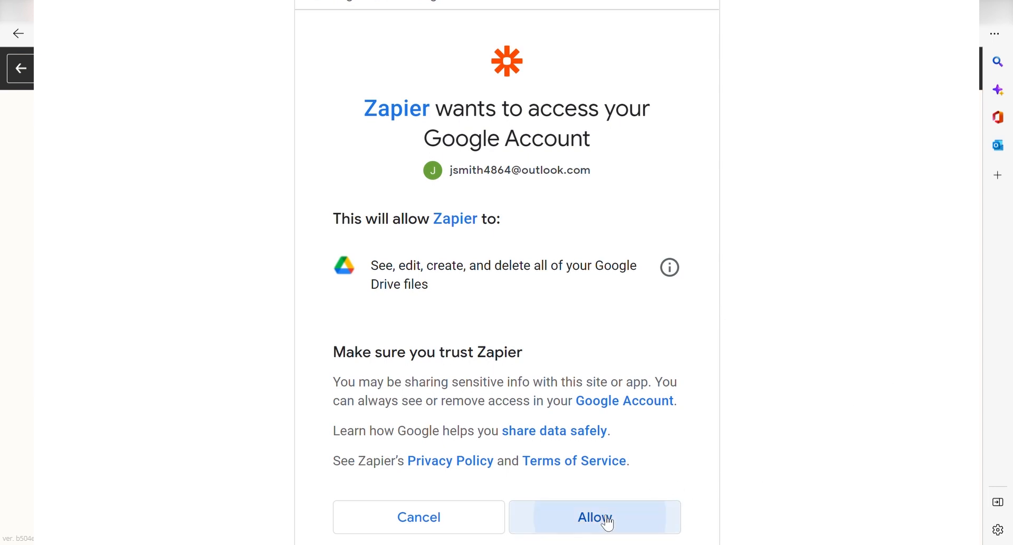
click(594, 517)
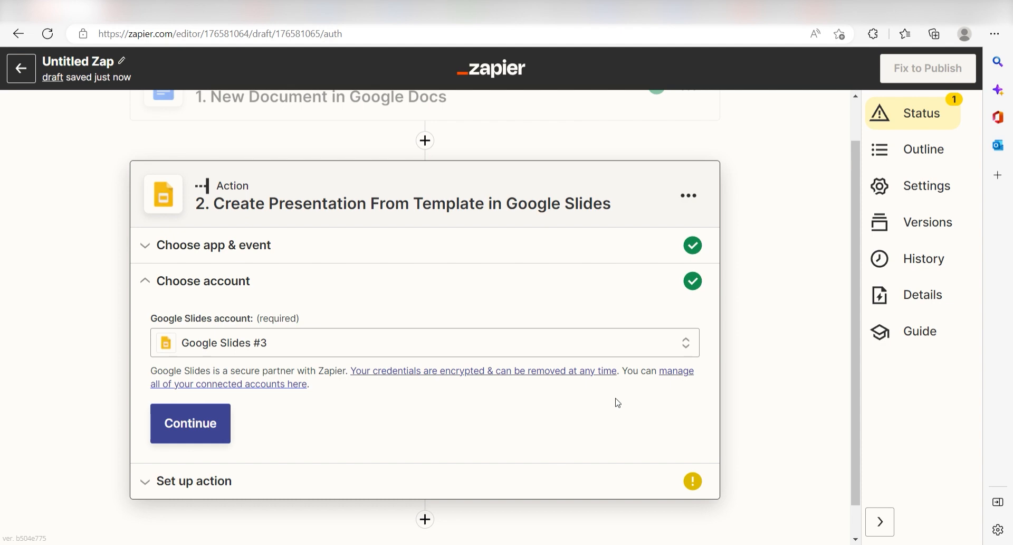
mouse_move(606, 402)
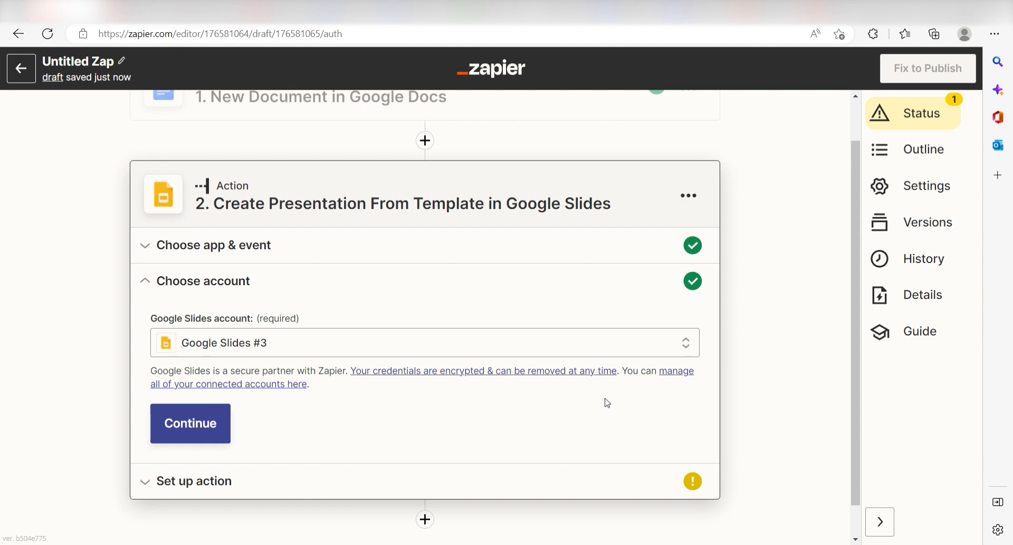
click(190, 423)
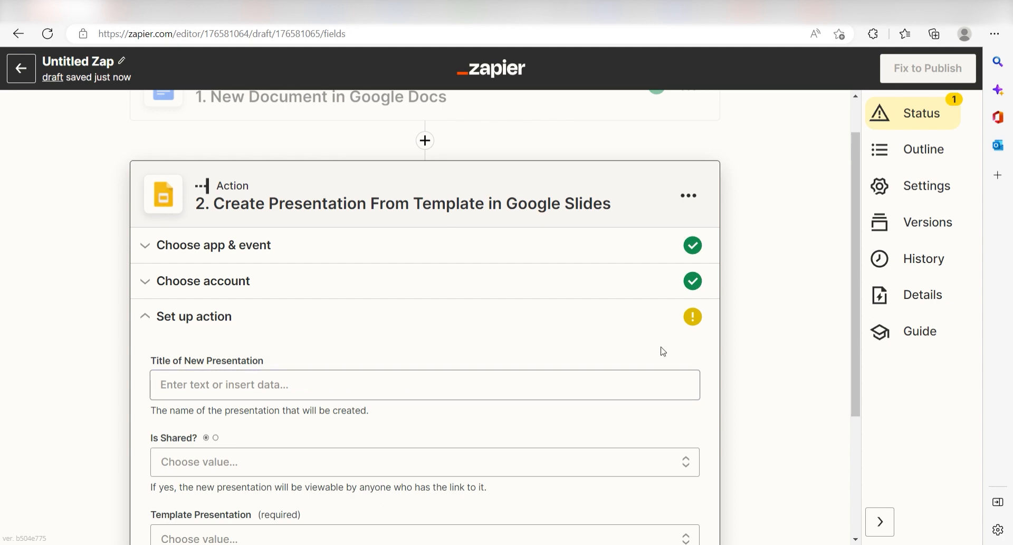
Step: Review the action fields and open data choices for Title of New Presentation
scroll(down, 3)
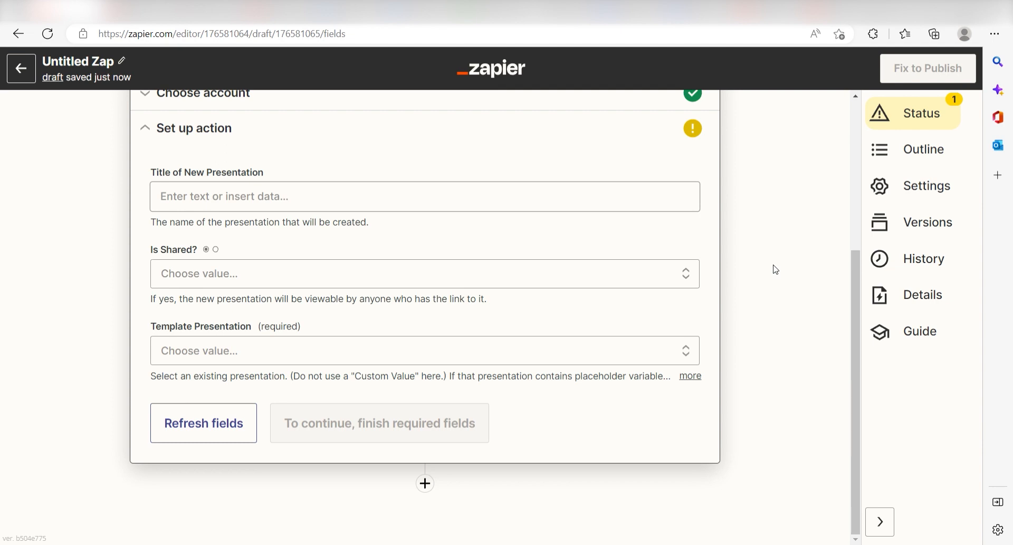
click(424, 196)
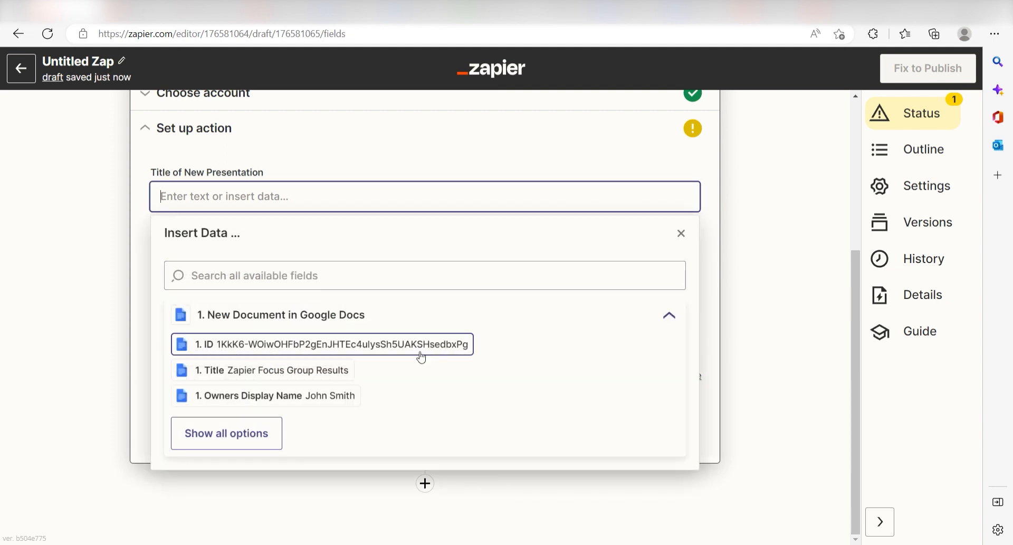
Step: Map the document Title as presentation title and choose the Zapier Document Page template
click(271, 369)
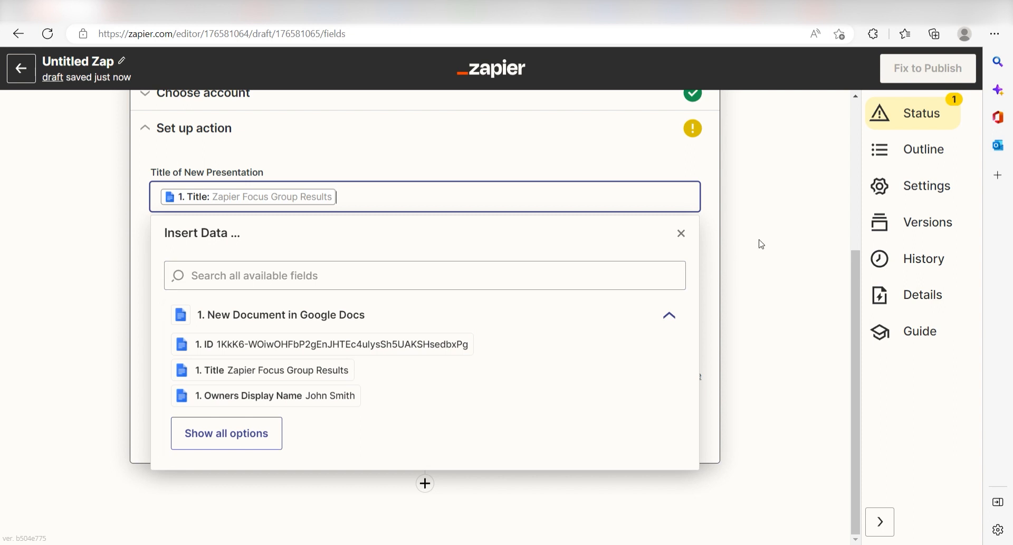
click(680, 233)
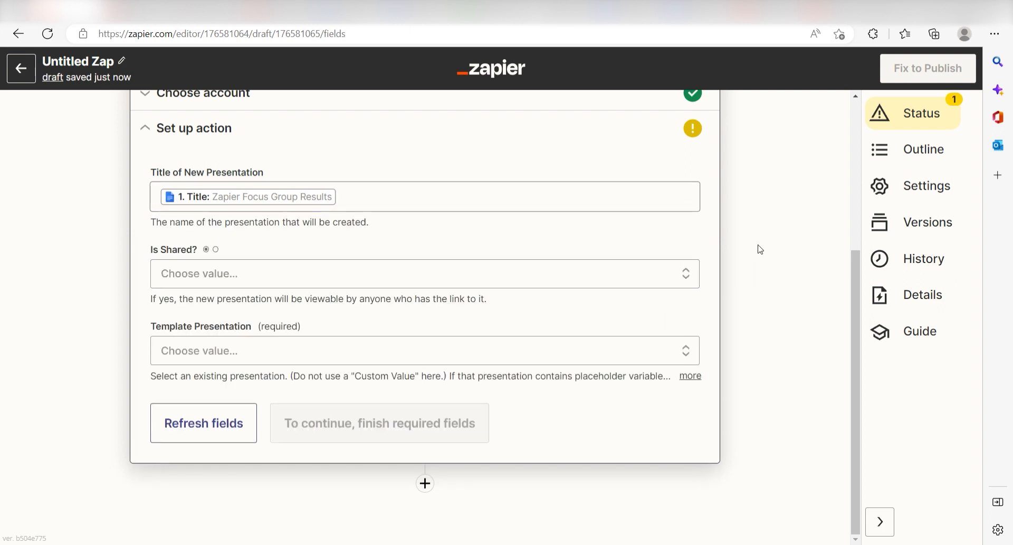
click(425, 350)
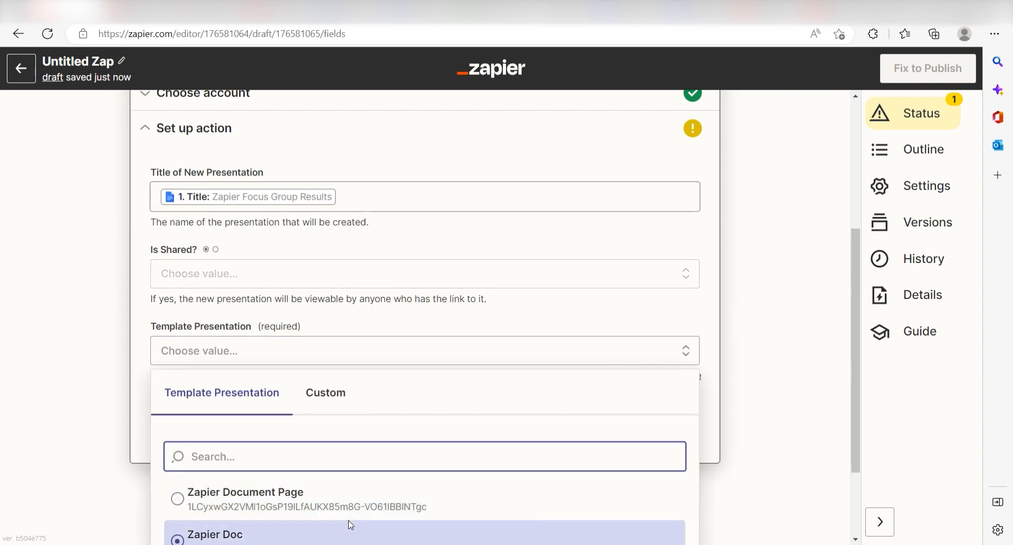
click(245, 492)
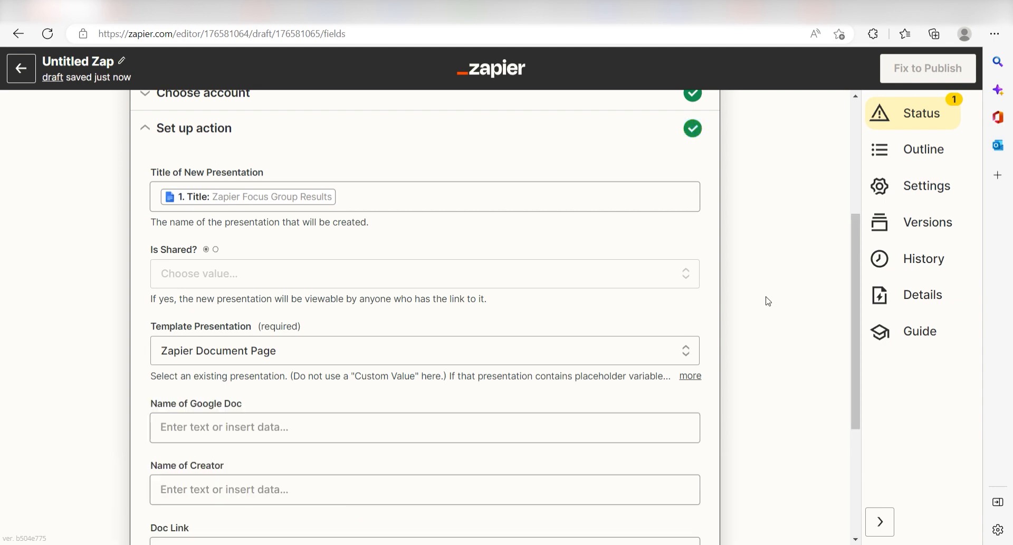
Step: Fill Name of Google Doc with the document Title and run the action test
scroll(down, 3)
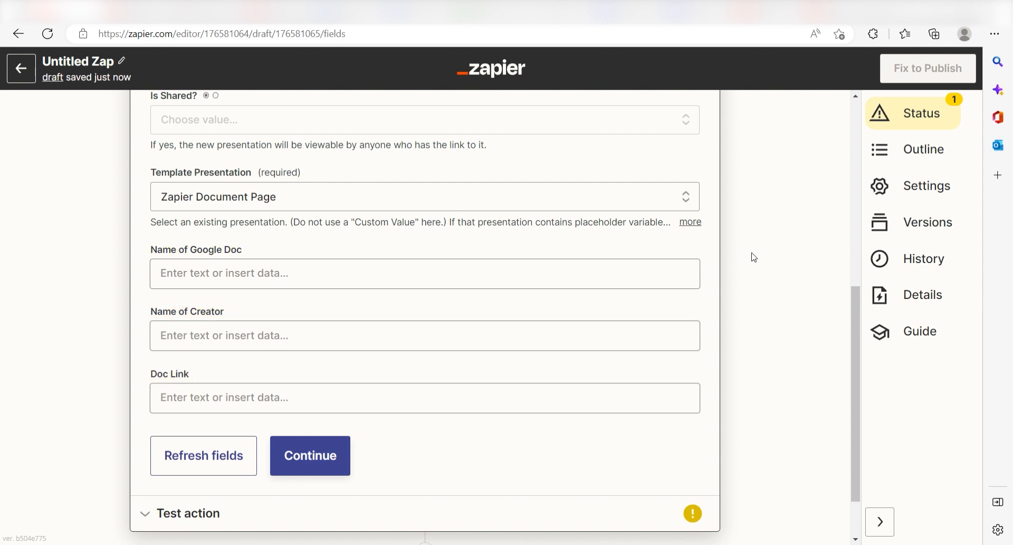
click(424, 273)
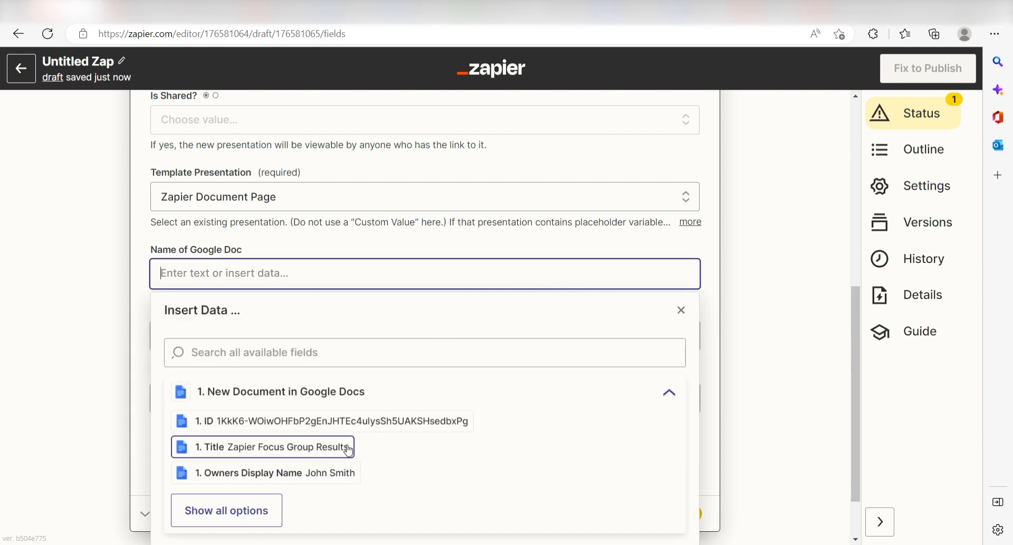
click(272, 447)
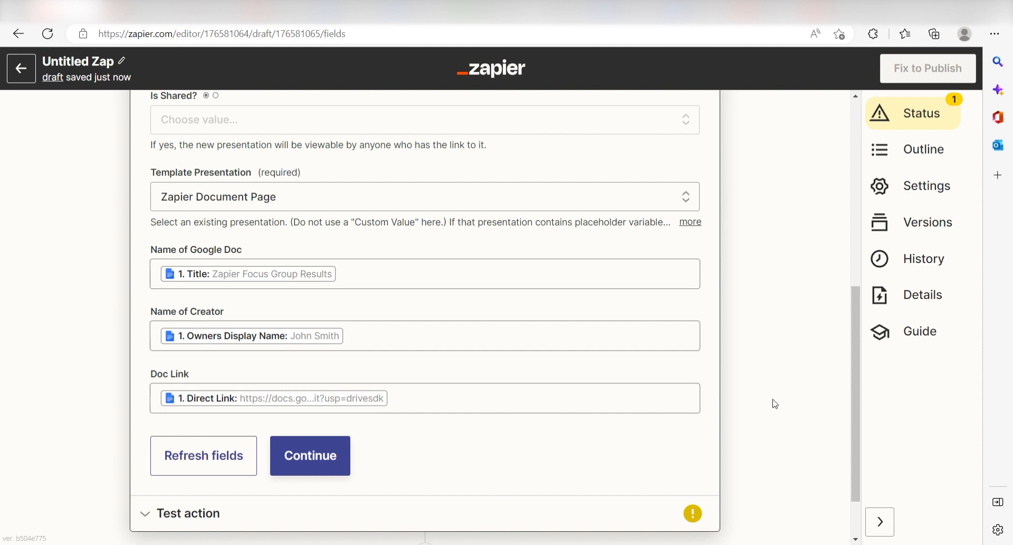
click(310, 455)
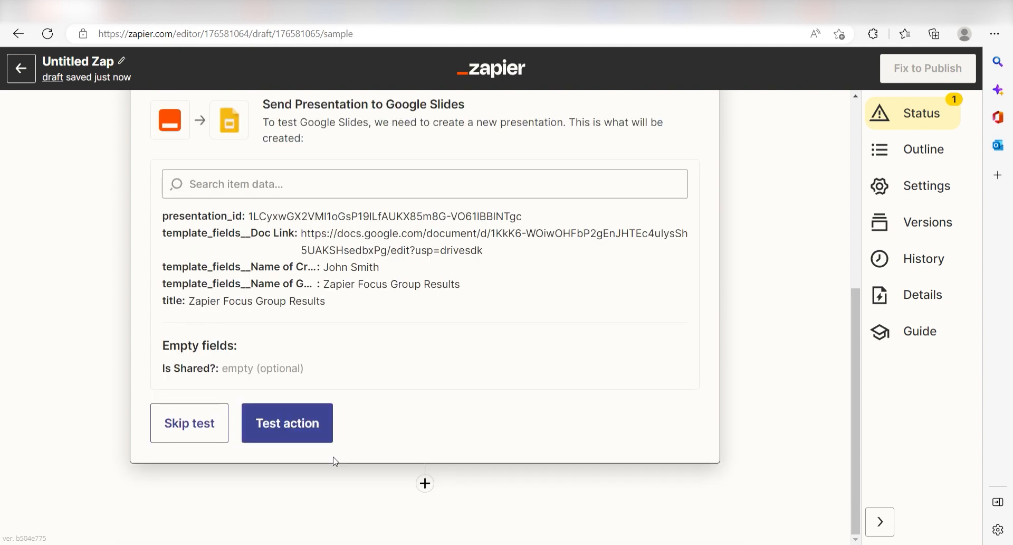
click(286, 423)
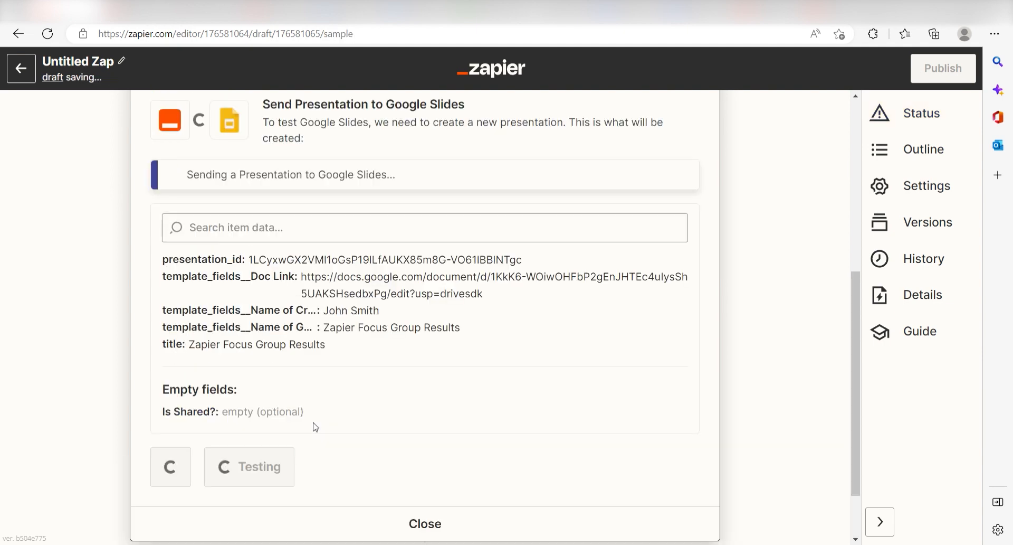